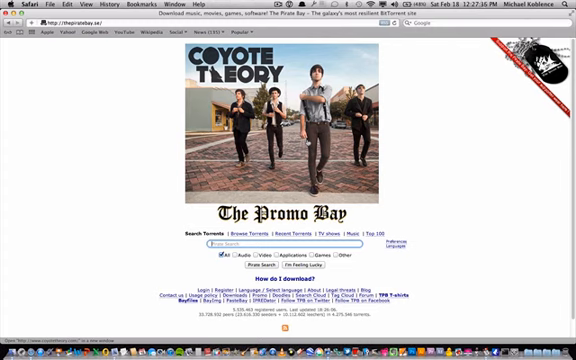
Search The Pirate Bay for Microsoft Office 2011 for Mac and reach its torrent details page
{"action": "type", "text": "mo"}
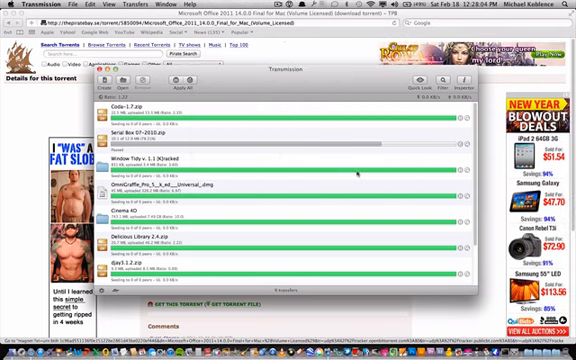
Review the finished Office 2011 download in Transmission and launch its installer from the disk image
{"action": "scroll", "scroll_direction": "down", "scroll_amount": 3}
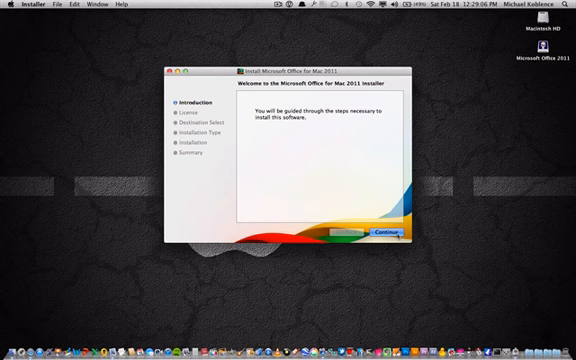
Continue past the introduction, agree to the licence and review the packages to install on Macintosh HD
{"action": "left_click", "coordinate": [379, 234]}
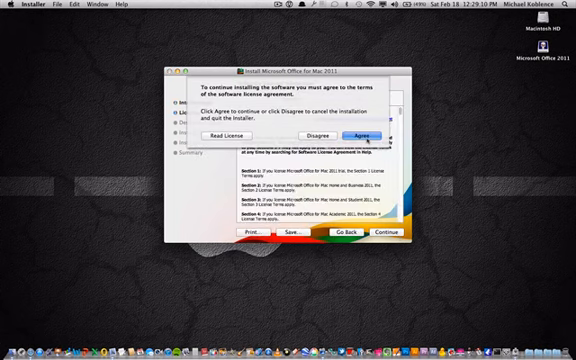
{"action": "left_click", "coordinate": [384, 133]}
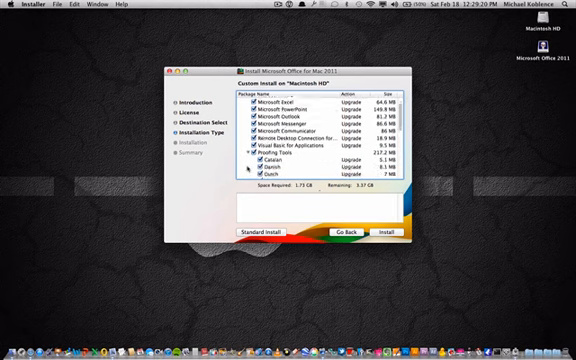
{"action": "scroll", "scroll_direction": "down", "scroll_amount": 3}
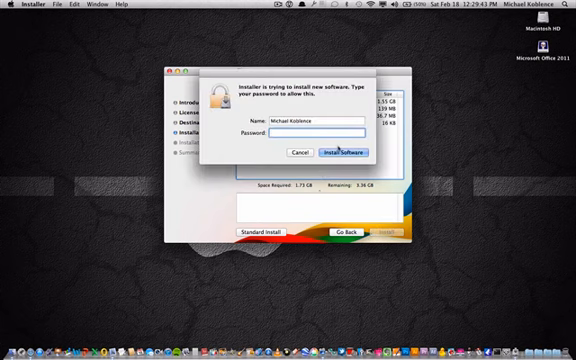
Authorize the installation so Microsoft Office for Mac 2011 installs successfully
{"action": "left_click", "coordinate": [357, 152]}
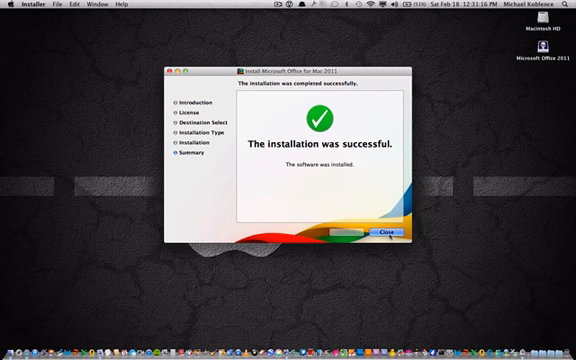
{"action": "left_click", "coordinate": [387, 231]}
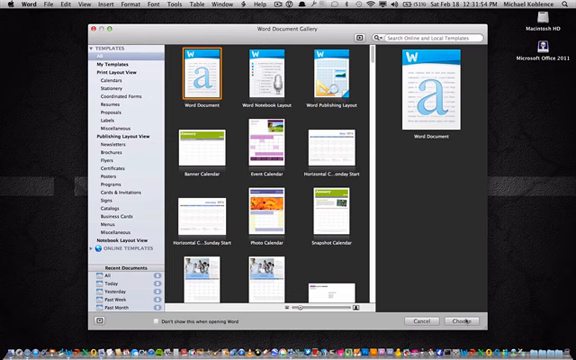
Choose the Word Document template to start a new blank Document1
{"action": "left_click", "coordinate": [461, 321]}
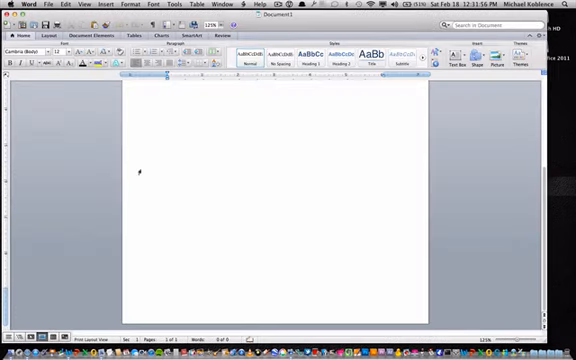